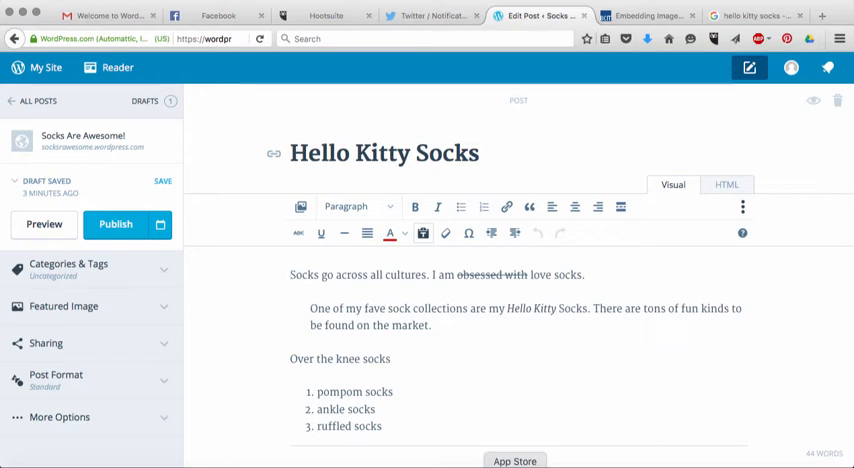
pyautogui.moveTo(300, 208)
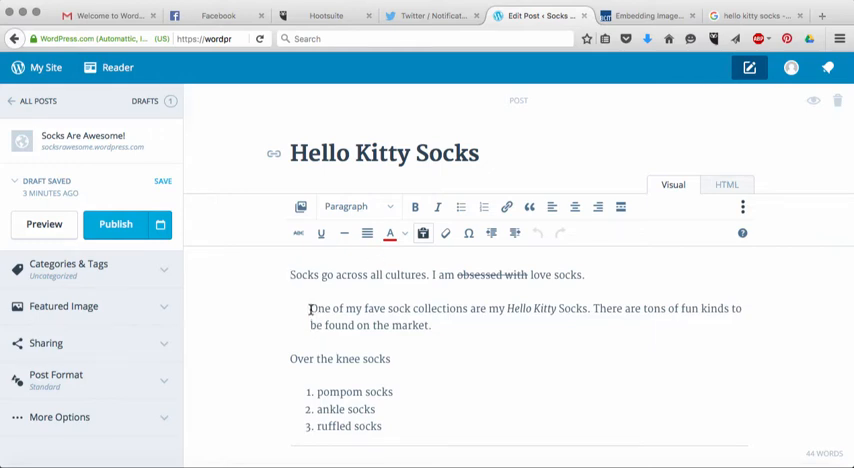
pyautogui.moveTo(492, 232)
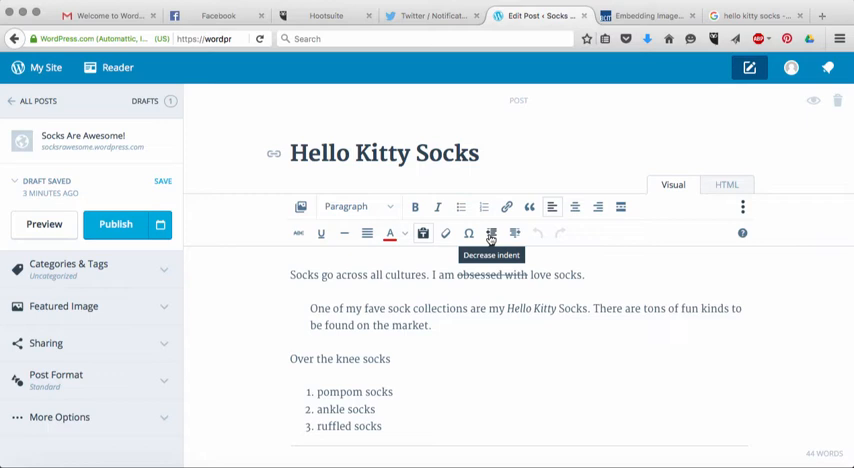
# Remove the indent from the fave sock collections paragraph and add an empty line after it
pyautogui.click(492, 232)
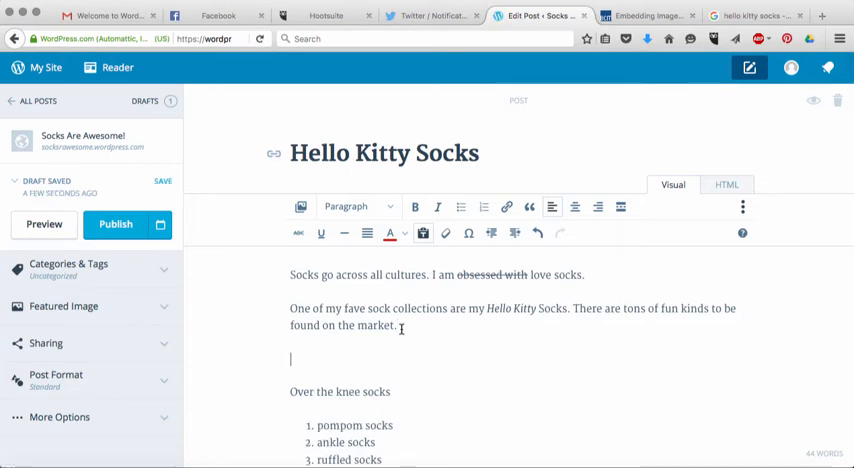
# Upload the Hello-Kitty-Rainbow socks jpg from Downloads to the media library via Add Media > Add New
pyautogui.click(300, 206)
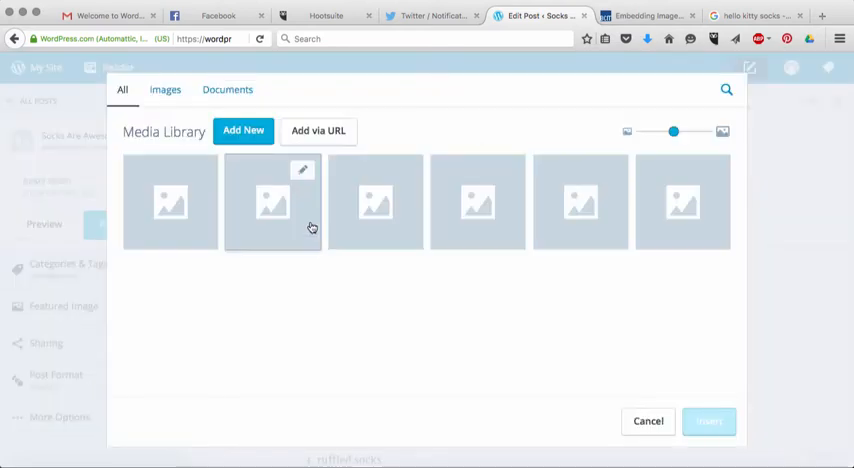
pyautogui.click(242, 130)
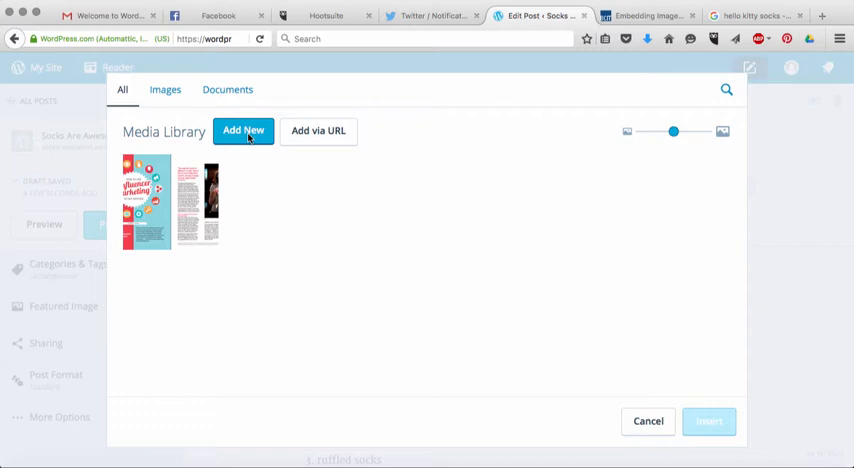
pyautogui.click(242, 132)
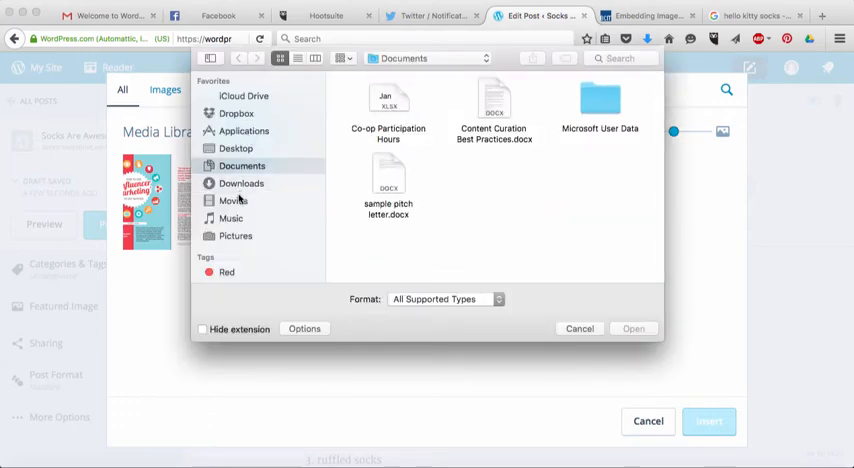
pyautogui.click(240, 184)
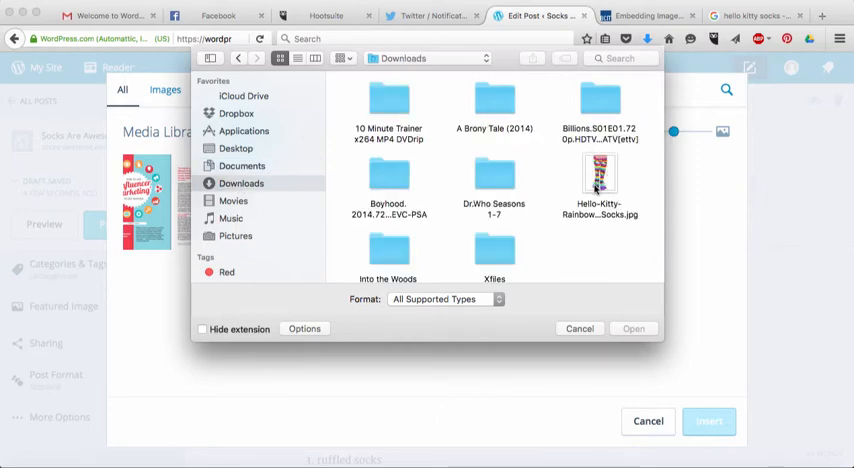
pyautogui.click(600, 184)
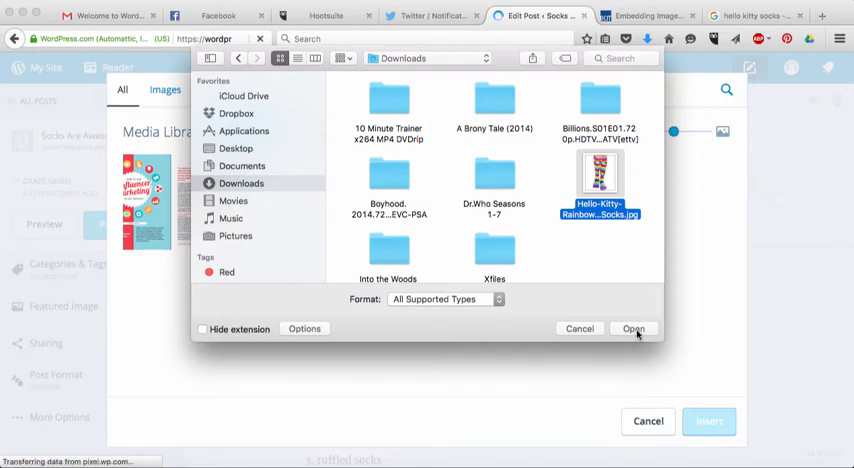
pyautogui.click(632, 328)
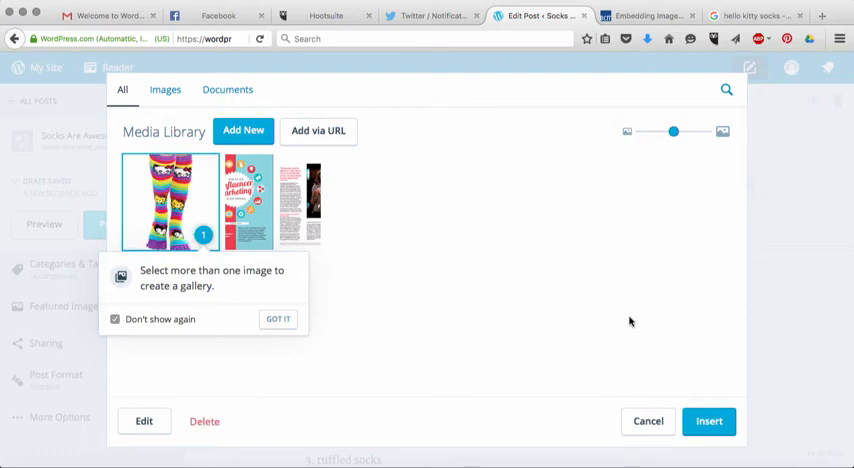
pyautogui.click(278, 318)
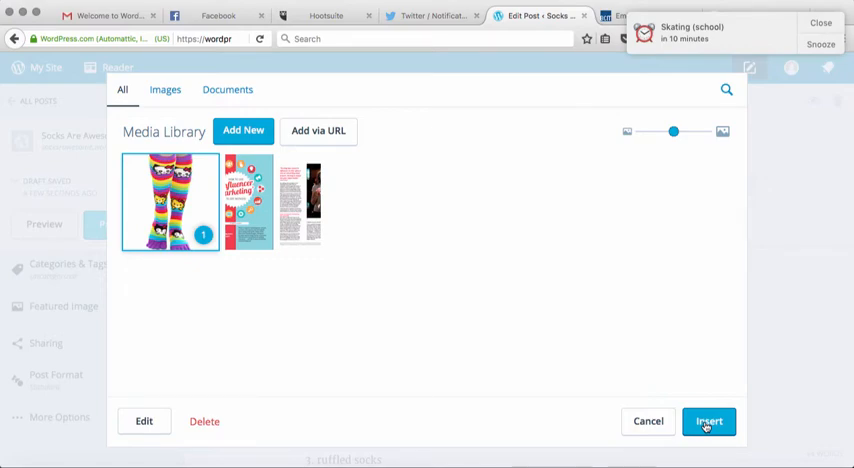
# Insert the rainbow socks photo below the collections paragraph and add an empty line after 'Over the knee socks'
pyautogui.click(708, 420)
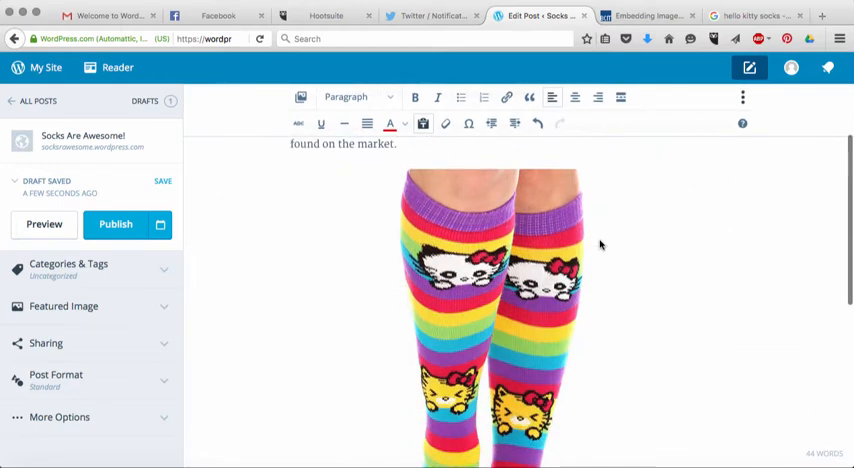
pyautogui.scroll(3)
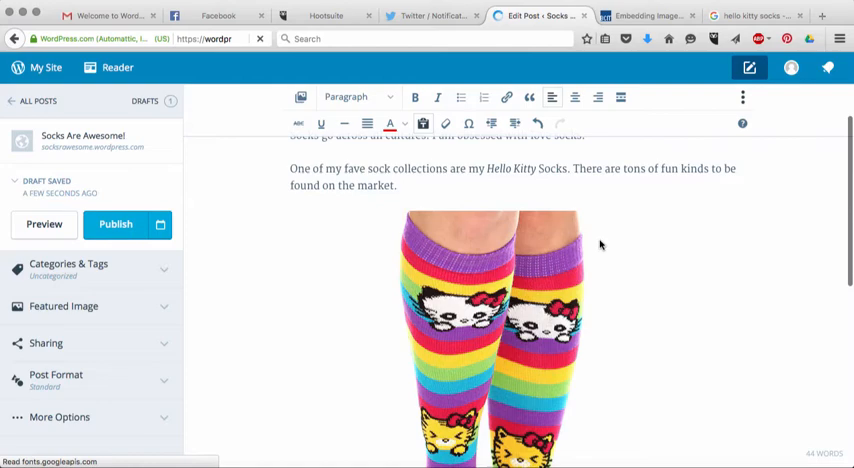
pyautogui.scroll(-3)
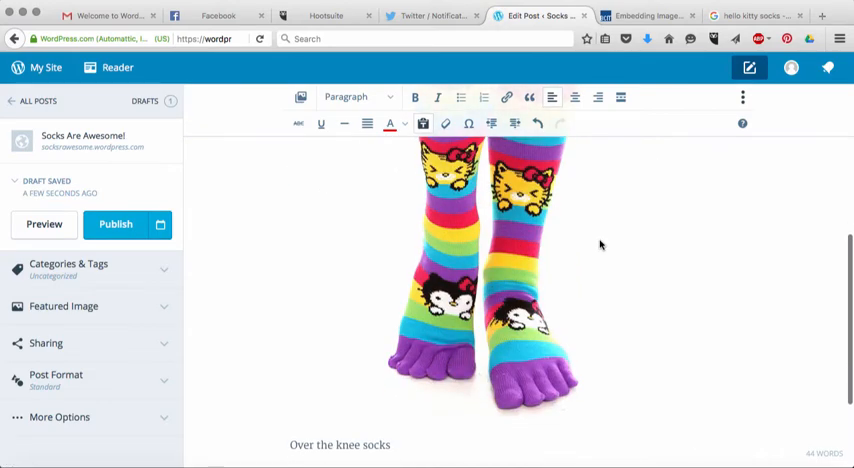
pyautogui.scroll(-3)
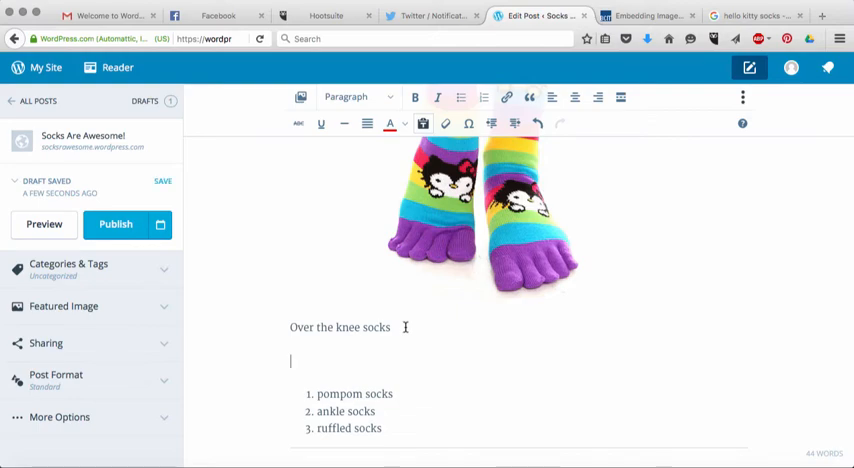
pyautogui.moveTo(300, 96)
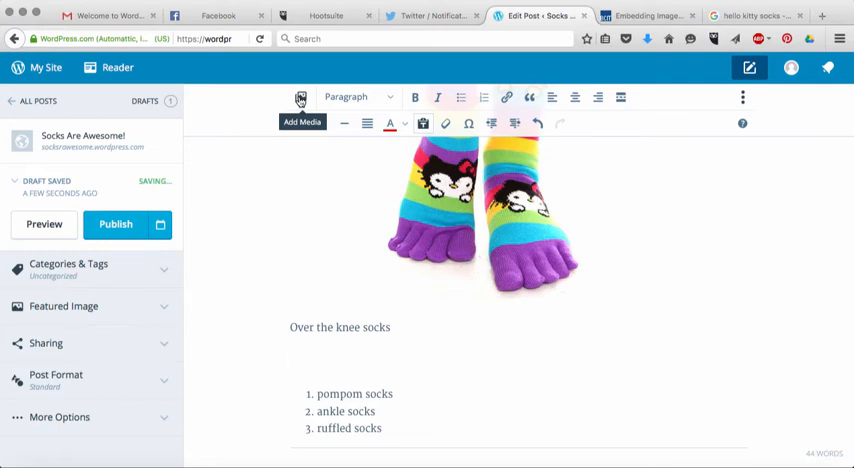
# Reopen Add Media and choose Add via URL to get an empty web address field
pyautogui.click(292, 360)
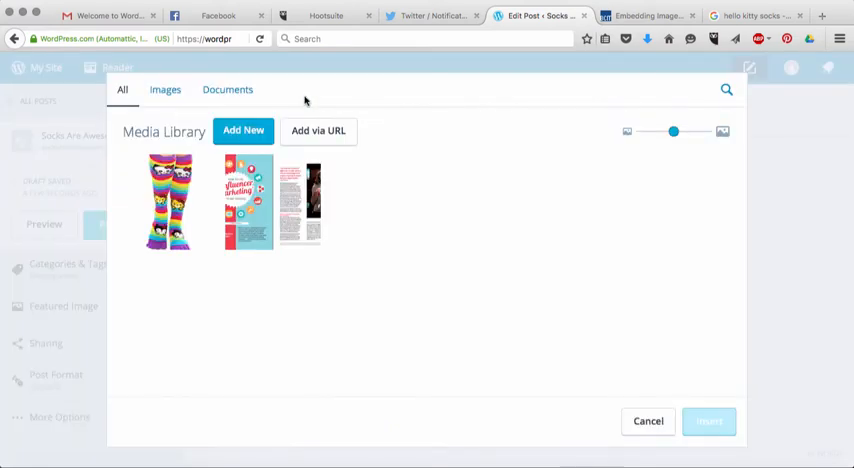
pyautogui.moveTo(318, 132)
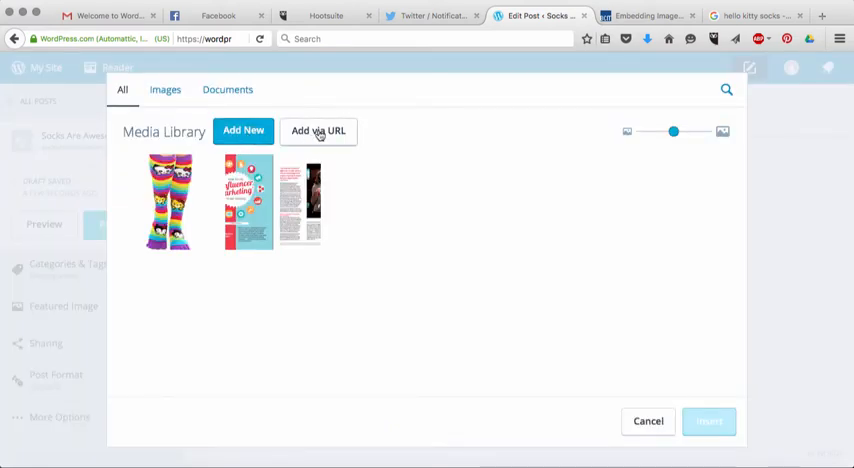
pyautogui.click(318, 132)
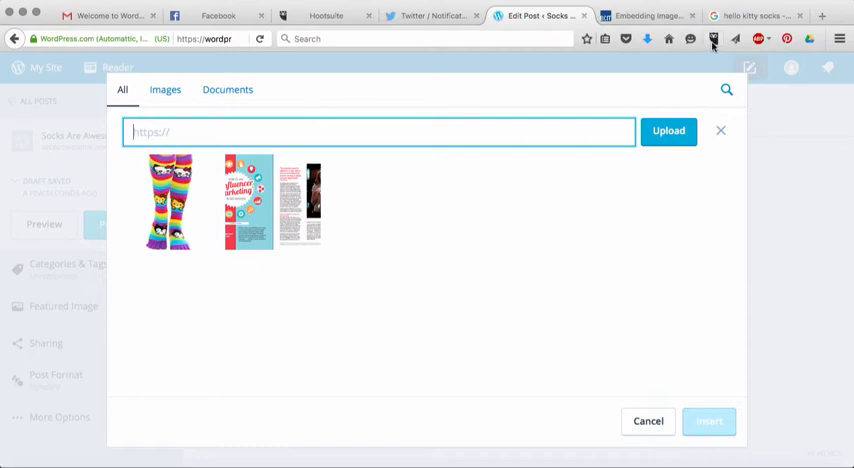
# In the Google Images tab, view the I ♥ NERDS Hello Kitty sock image alone and select its URL
pyautogui.click(756, 14)
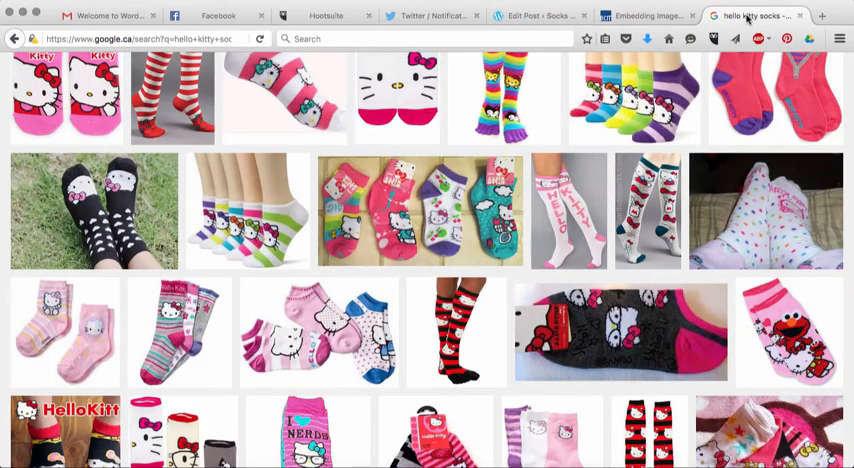
pyautogui.scroll(3)
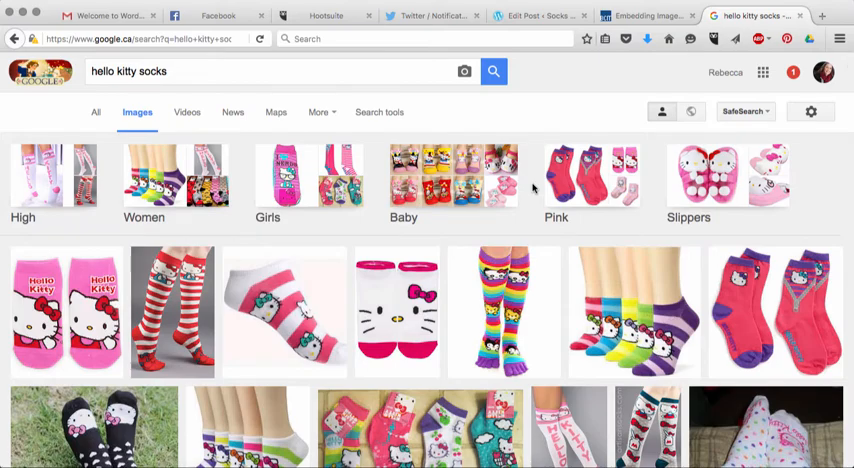
pyautogui.scroll(-3)
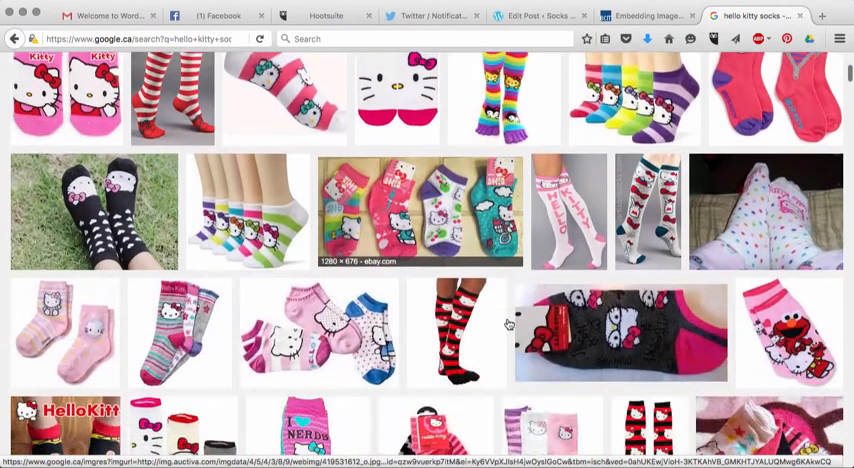
pyautogui.scroll(-3)
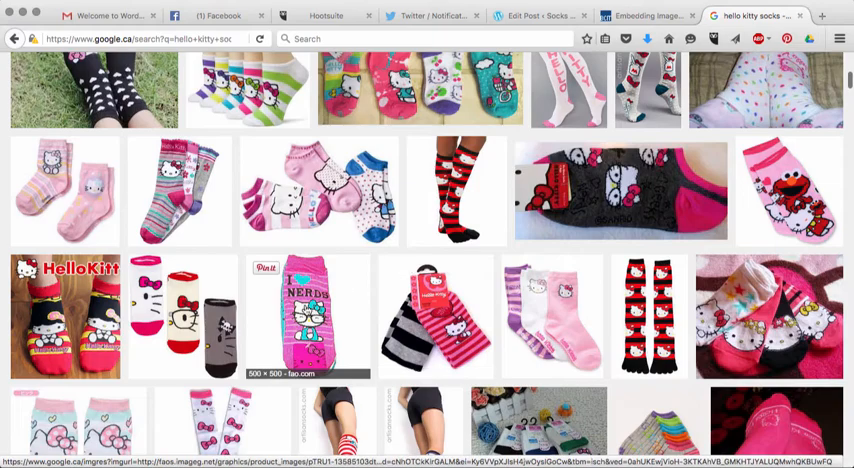
pyautogui.click(308, 318)
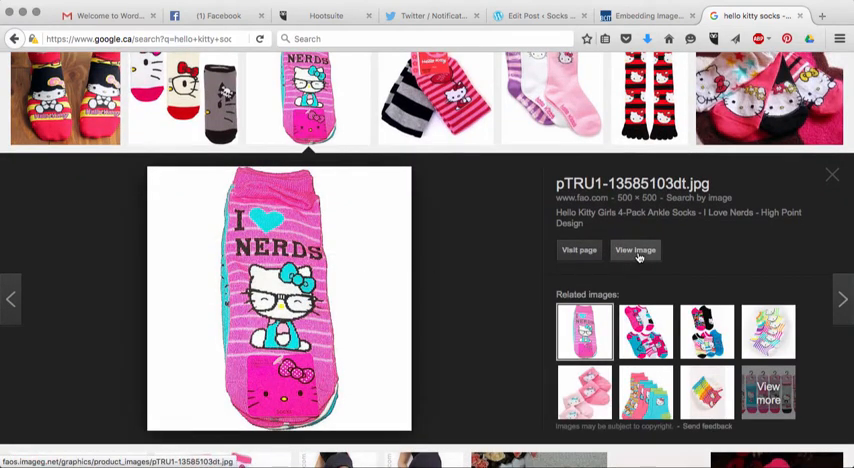
pyautogui.click(636, 250)
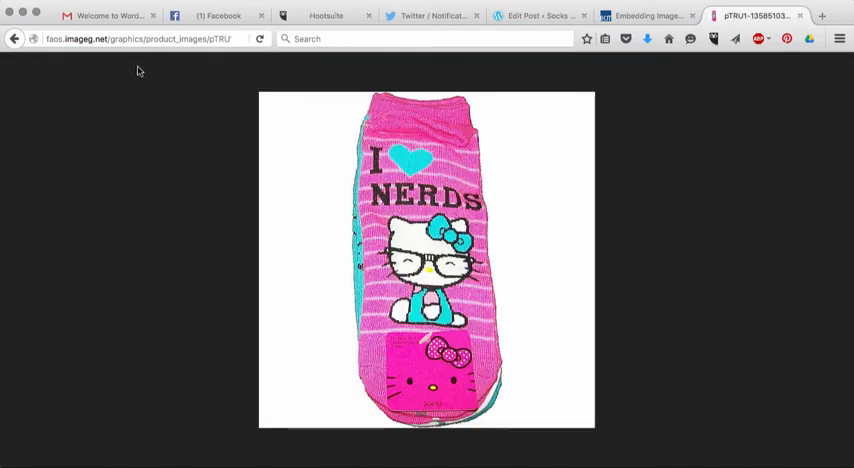
pyautogui.click(130, 38)
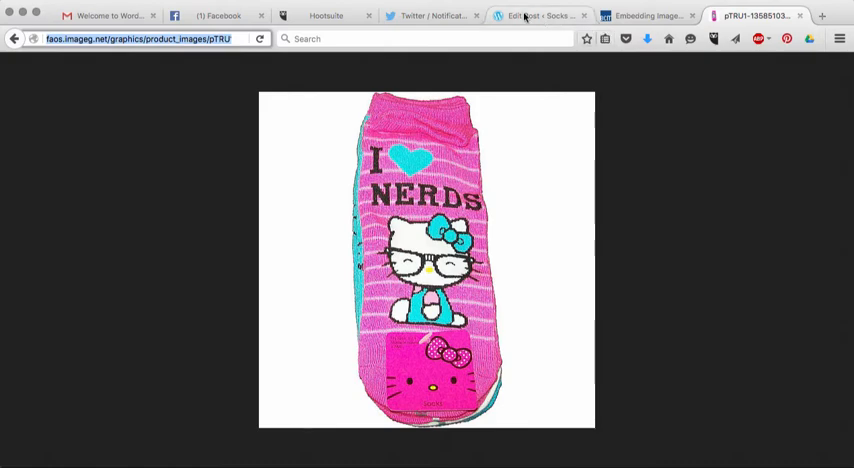
pyautogui.click(540, 14)
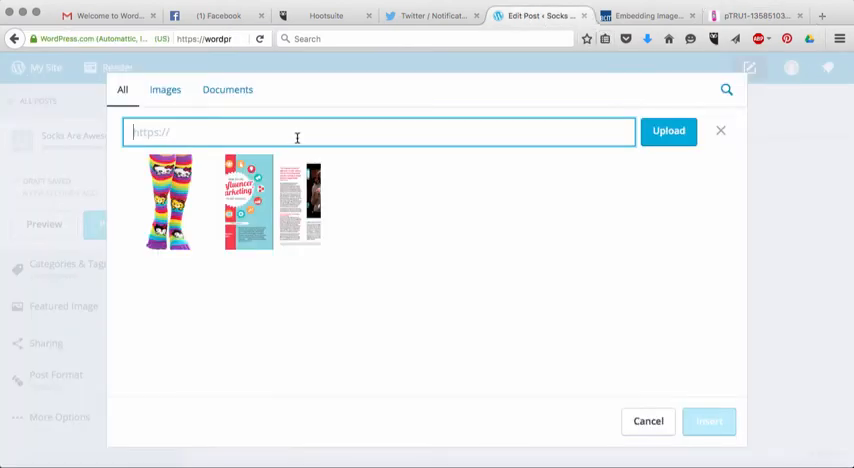
pyautogui.write('http://faos.imageg.net/graphics/product_images/pTRU1-13585103dt.jpg')
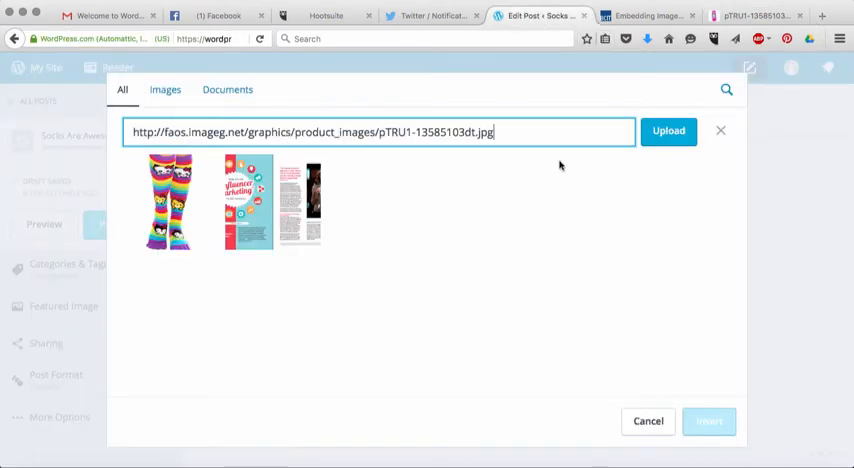
pyautogui.click(668, 132)
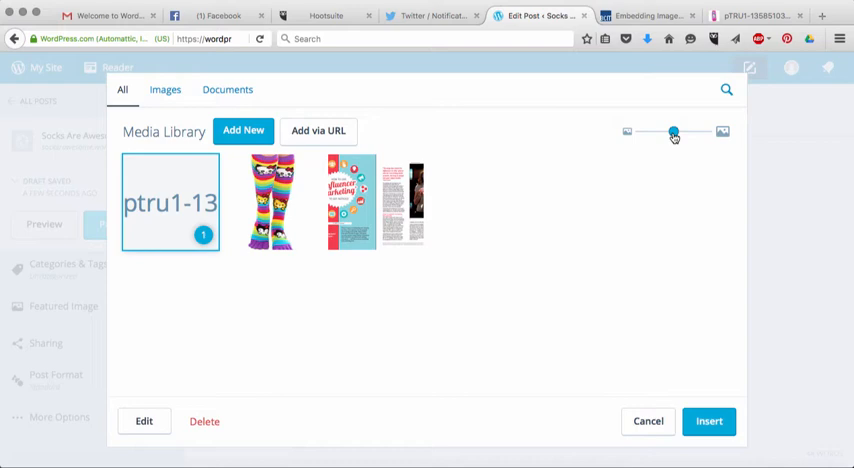
pyautogui.moveTo(716, 268)
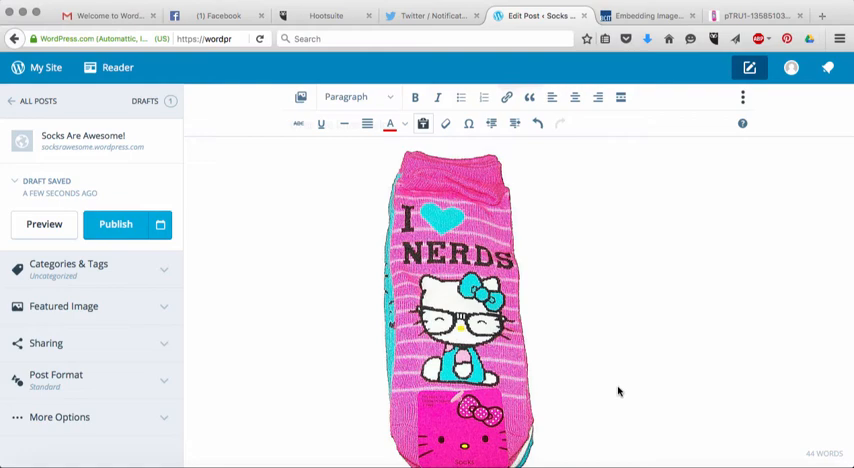
pyautogui.moveTo(504, 280)
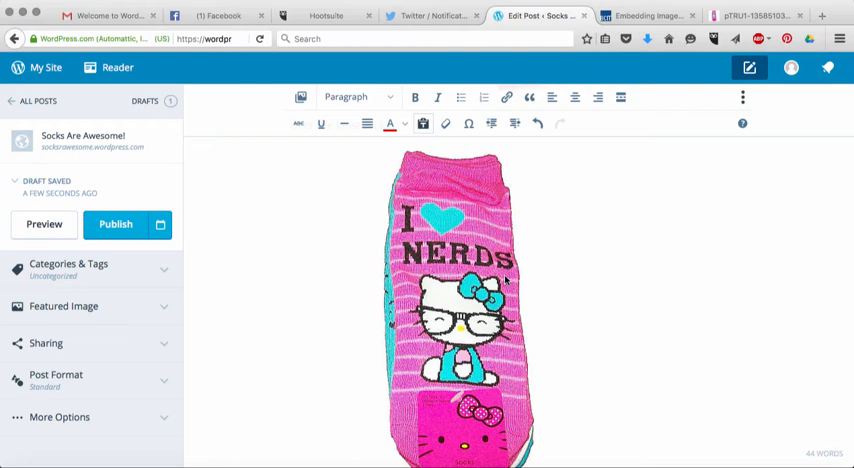
pyautogui.scroll(-3)
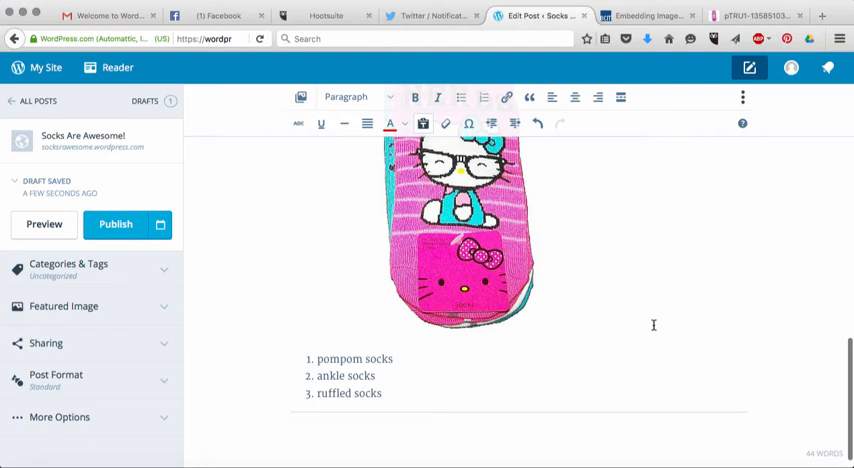
pyautogui.click(626, 324)
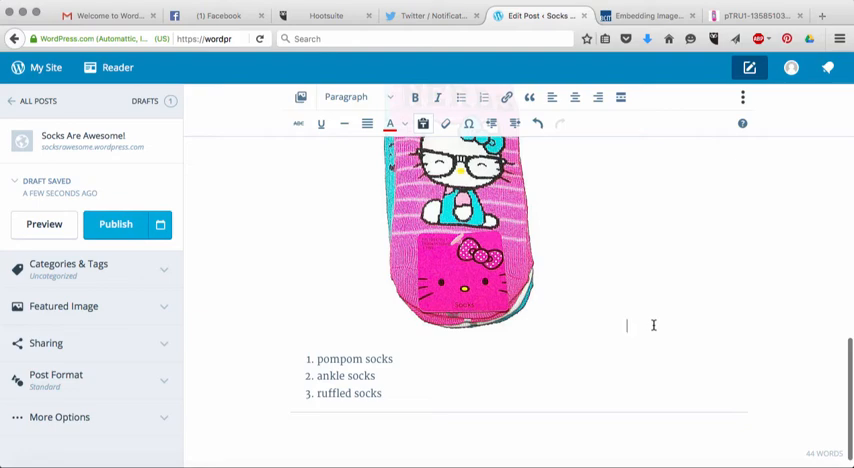
pyautogui.scroll(3)
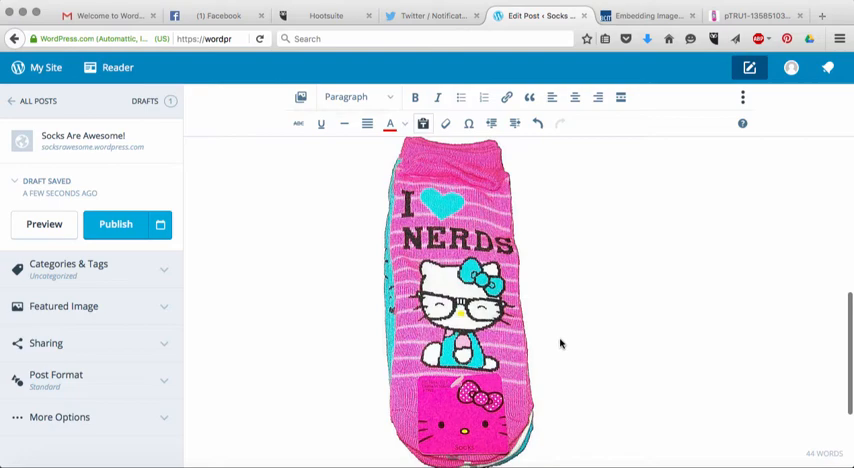
pyautogui.scroll(-3)
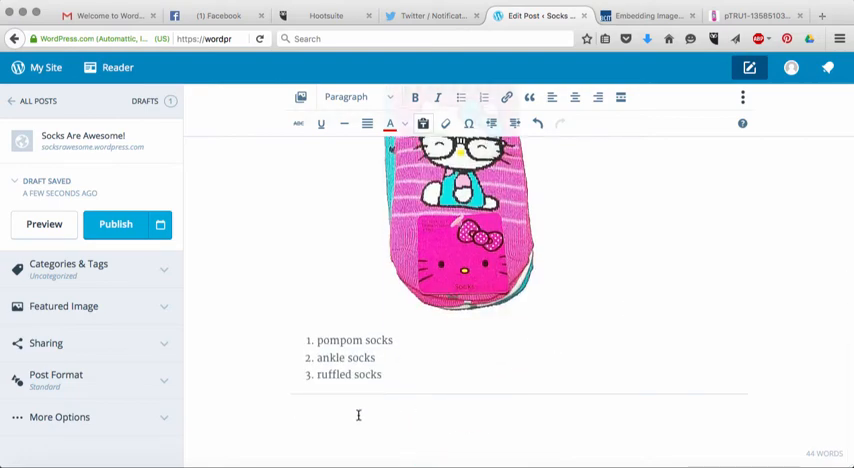
pyautogui.click(756, 14)
pyautogui.write('youtubeinmp4.com/')
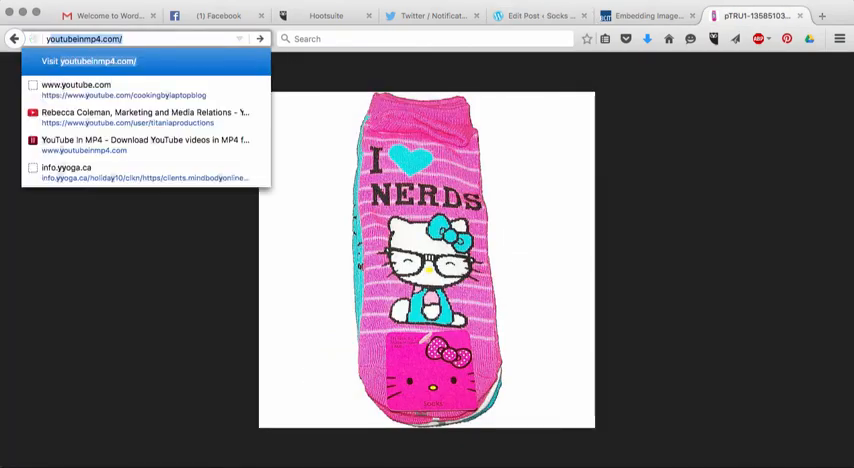
# Search YouTube for 'hello kitty socks' and scroll through the results
pyautogui.click(76, 84)
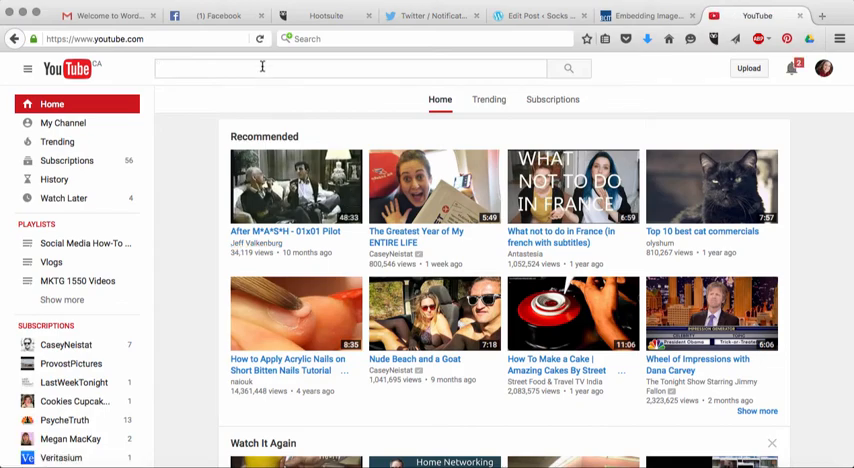
pyautogui.write('hello kitty socks')
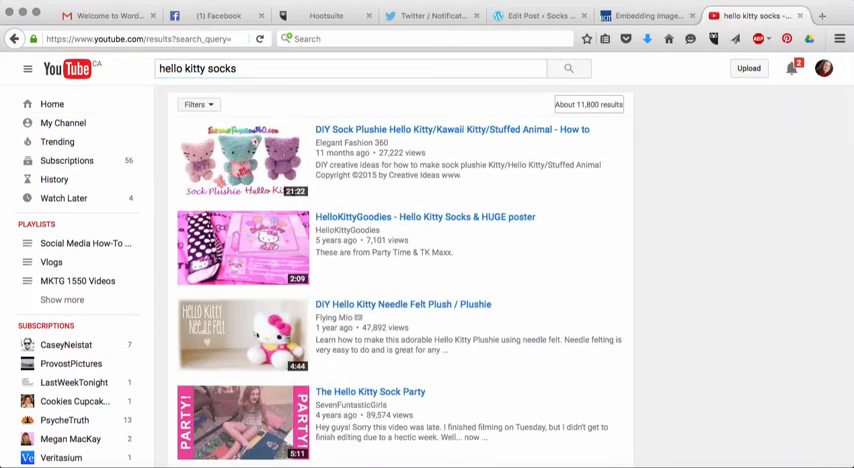
pyautogui.moveTo(496, 320)
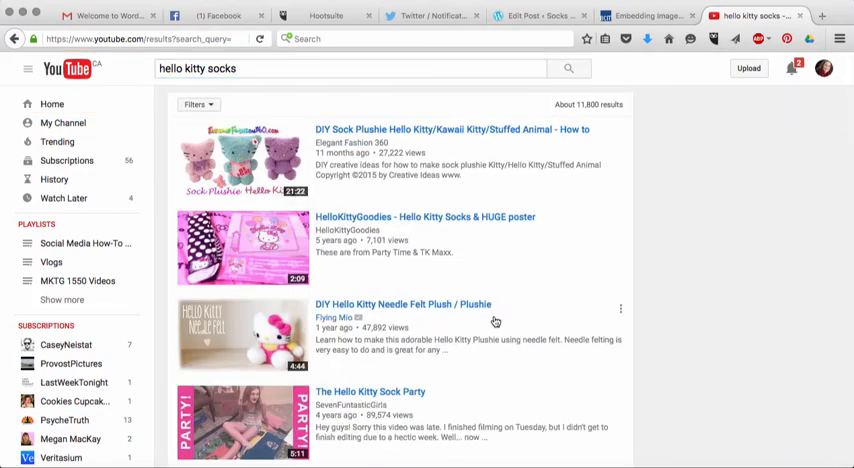
pyautogui.scroll(-3)
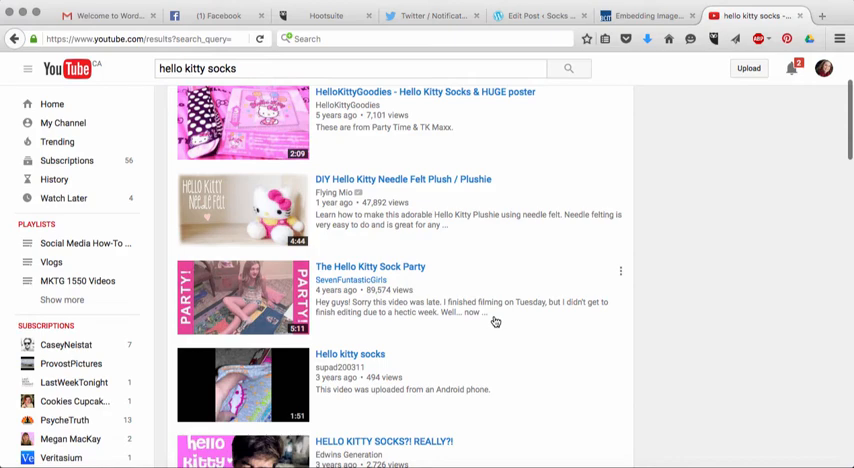
pyautogui.scroll(-3)
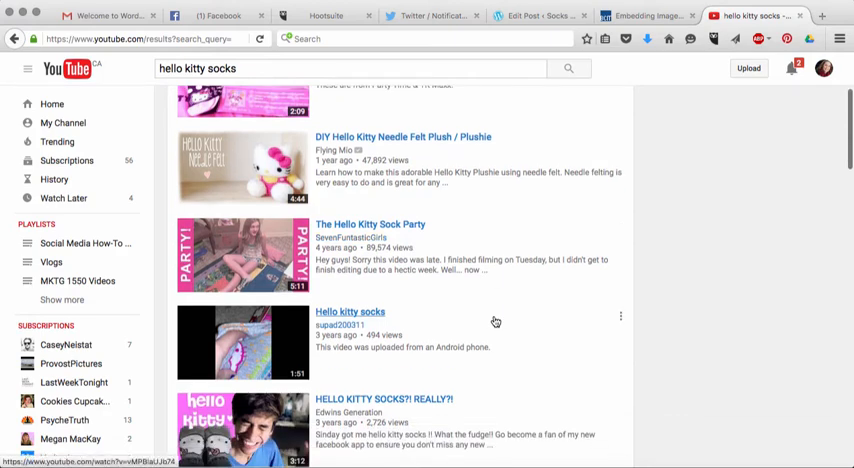
pyautogui.scroll(-3)
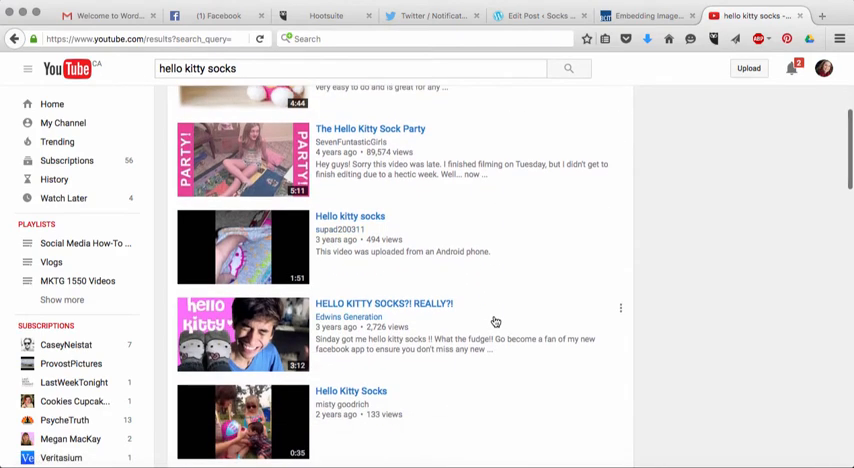
pyautogui.scroll(-3)
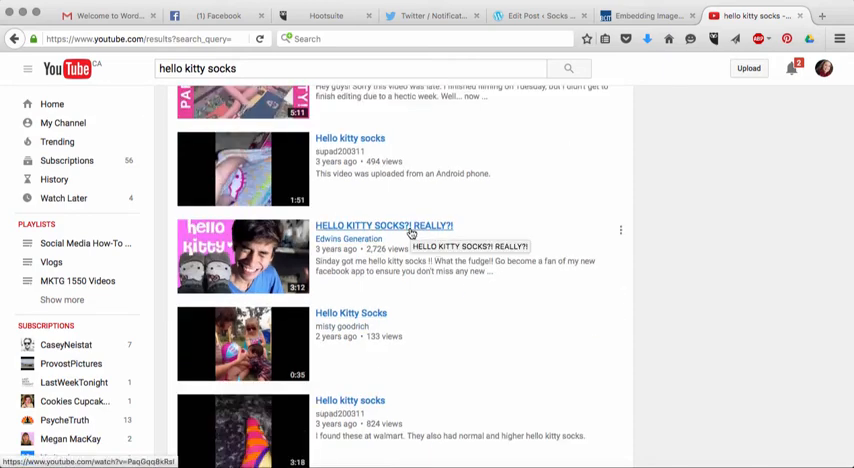
# Open the 'HELLO KITTY SOCKS?! REALLY?!' video and copy its web address
pyautogui.click(384, 224)
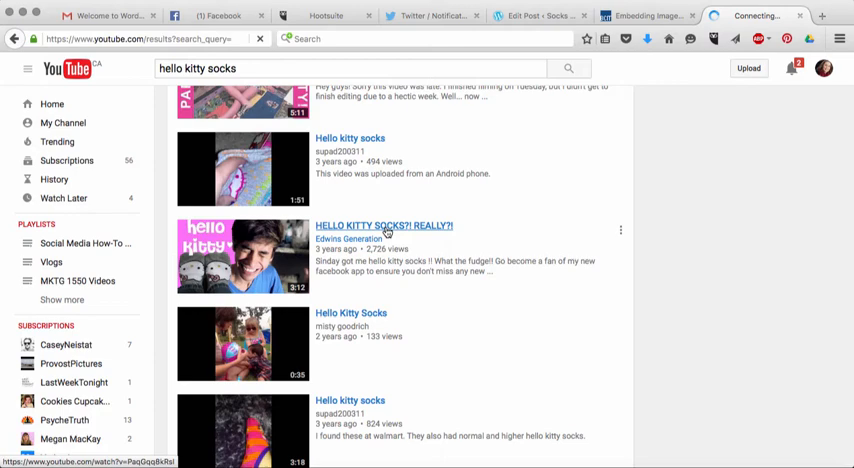
pyautogui.click(380, 224)
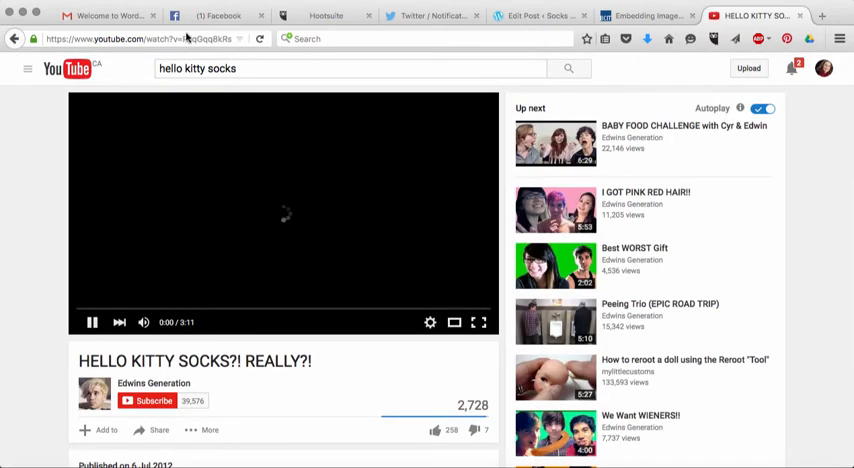
pyautogui.click(92, 322)
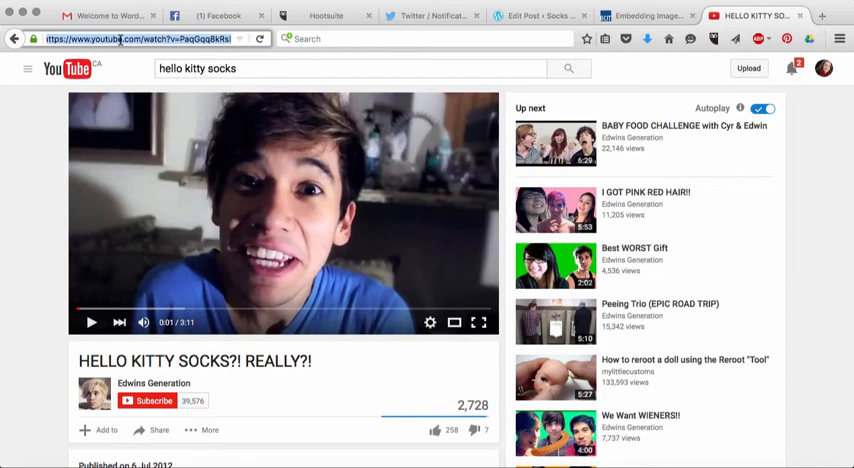
pyautogui.click(540, 14)
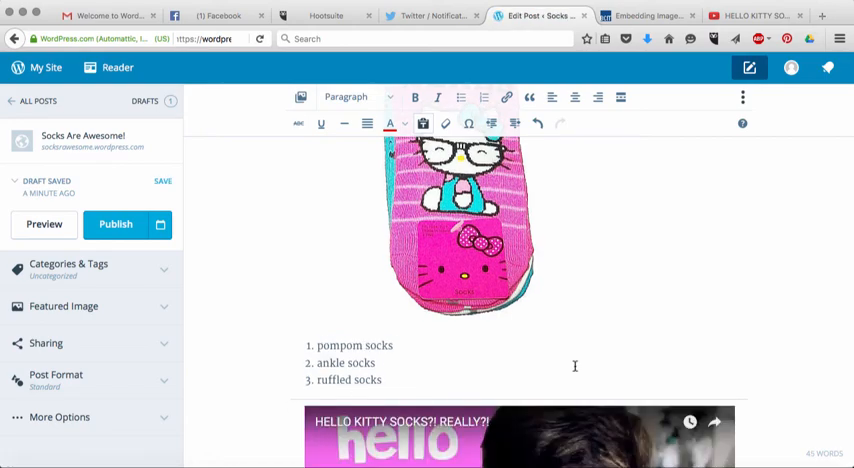
# Paste the YouTube URL on the empty line below the socks list so the video embeds
pyautogui.scroll(-3)
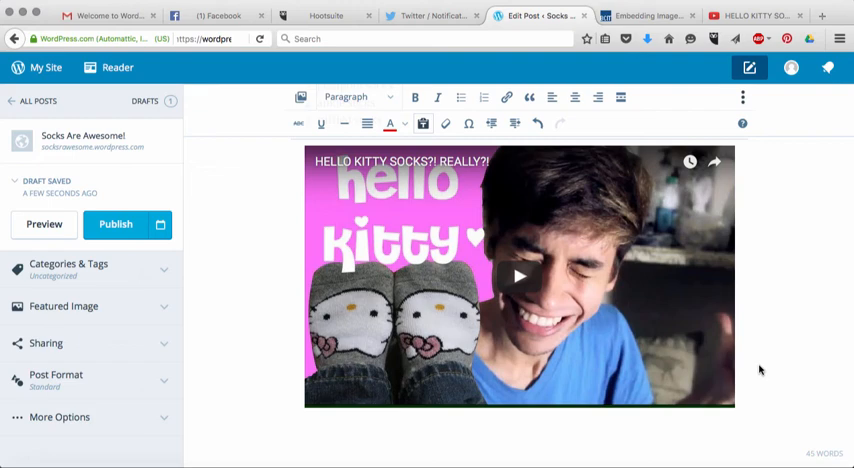
pyautogui.moveTo(714, 392)
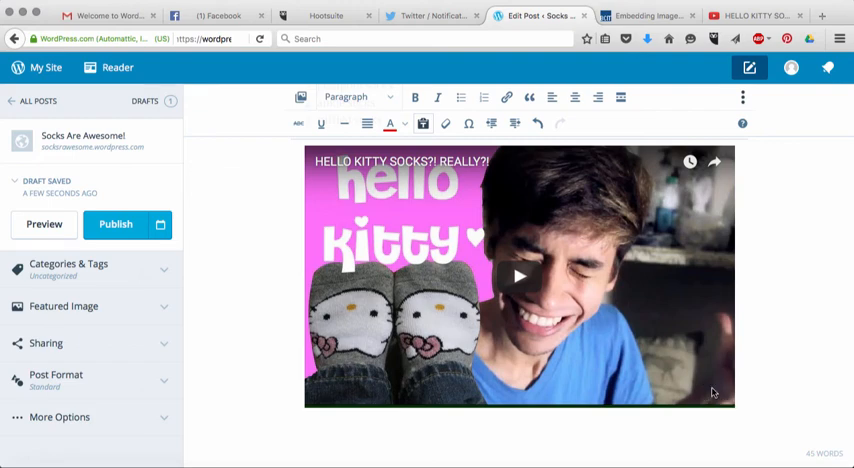
pyautogui.moveTo(680, 396)
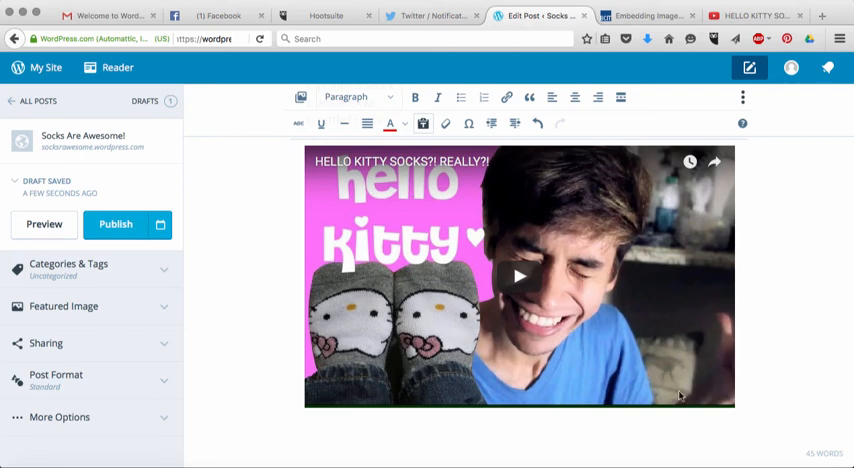
pyautogui.moveTo(710, 400)
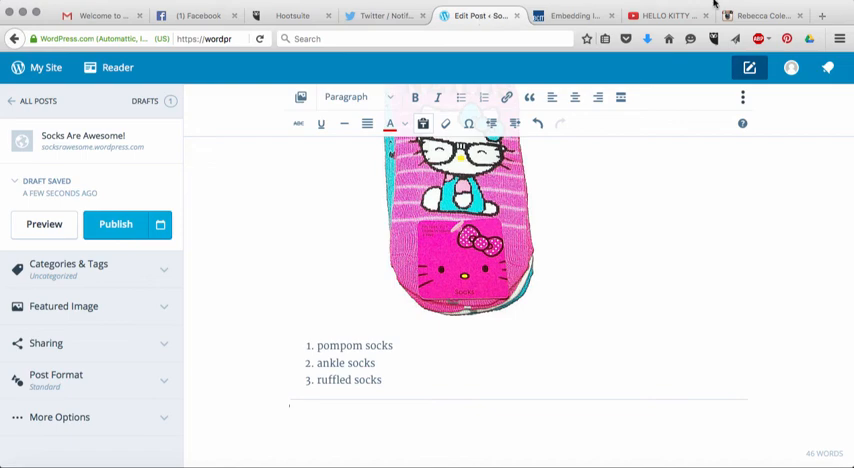
# Copy the Instagram boots post's embed code with caption included and return to the draft
pyautogui.click(760, 14)
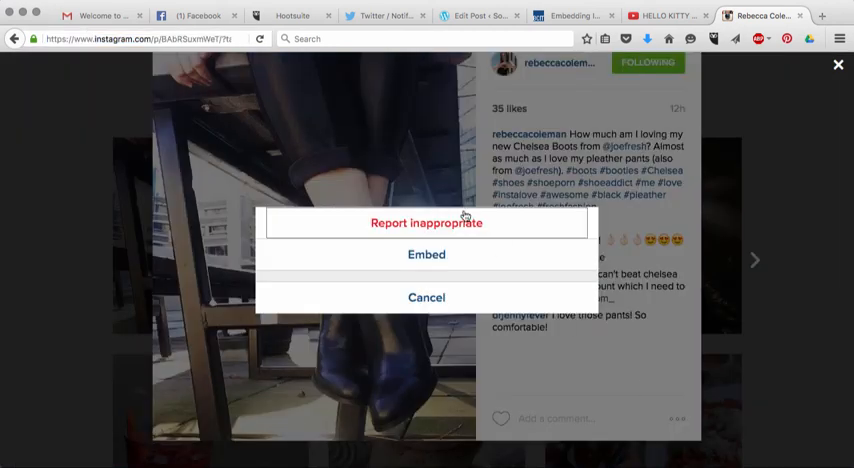
pyautogui.click(426, 254)
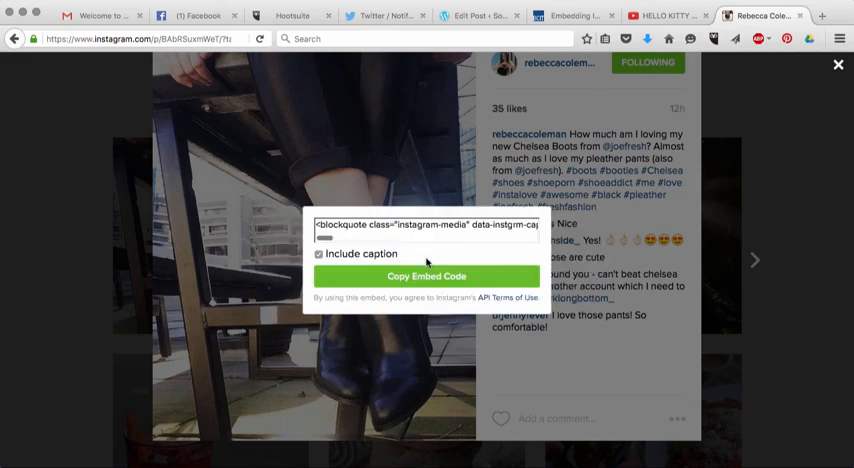
pyautogui.click(426, 276)
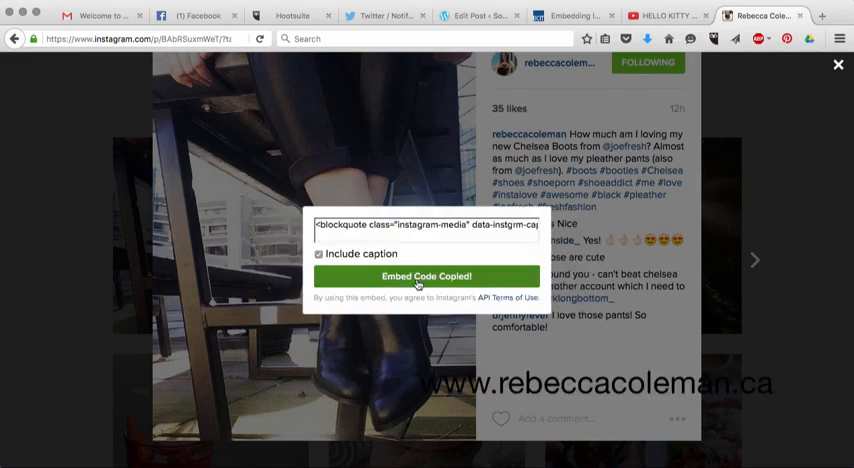
pyautogui.click(480, 16)
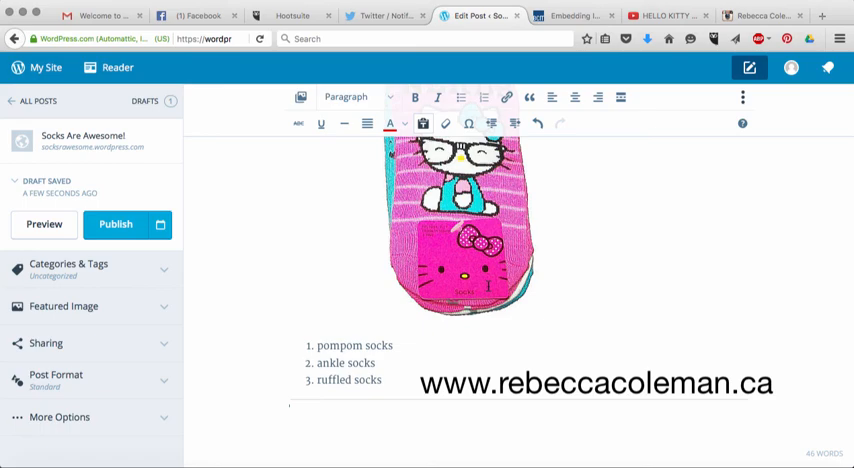
# Paste the Instagram embed code into the post's HTML view and switch back to Visual
pyautogui.scroll(3)
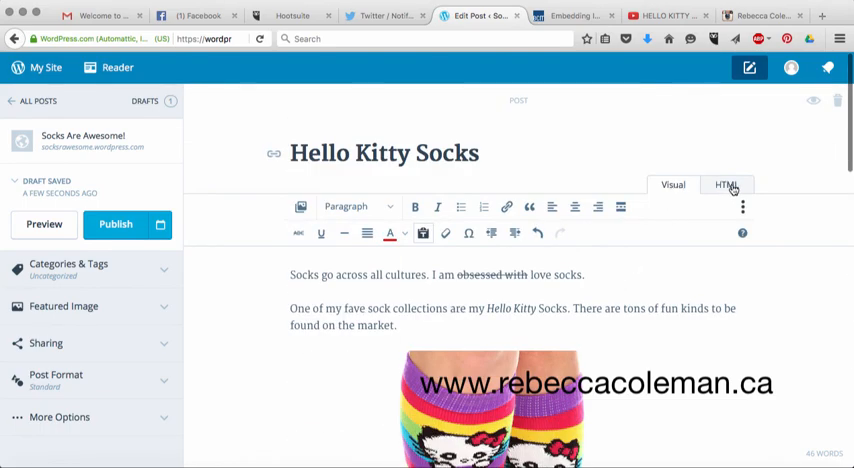
pyautogui.click(728, 184)
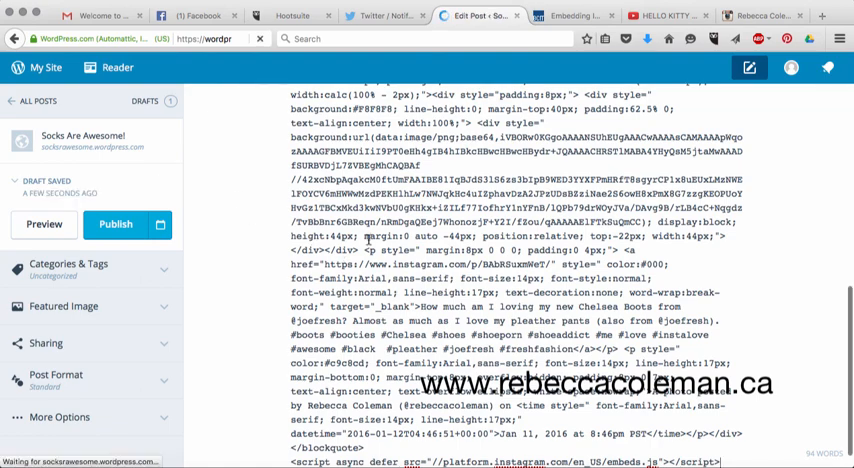
pyautogui.click(672, 184)
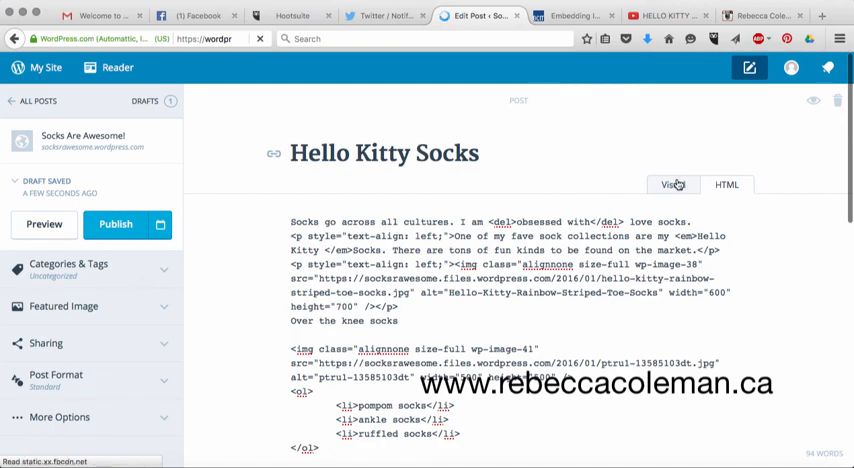
pyautogui.click(672, 184)
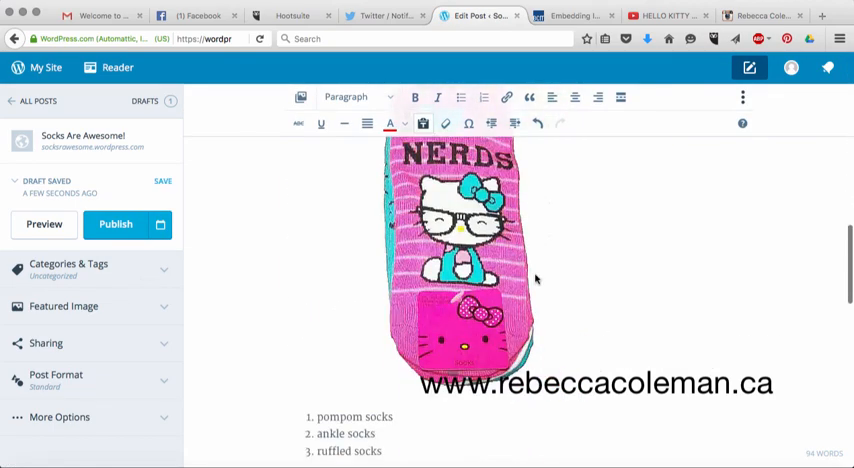